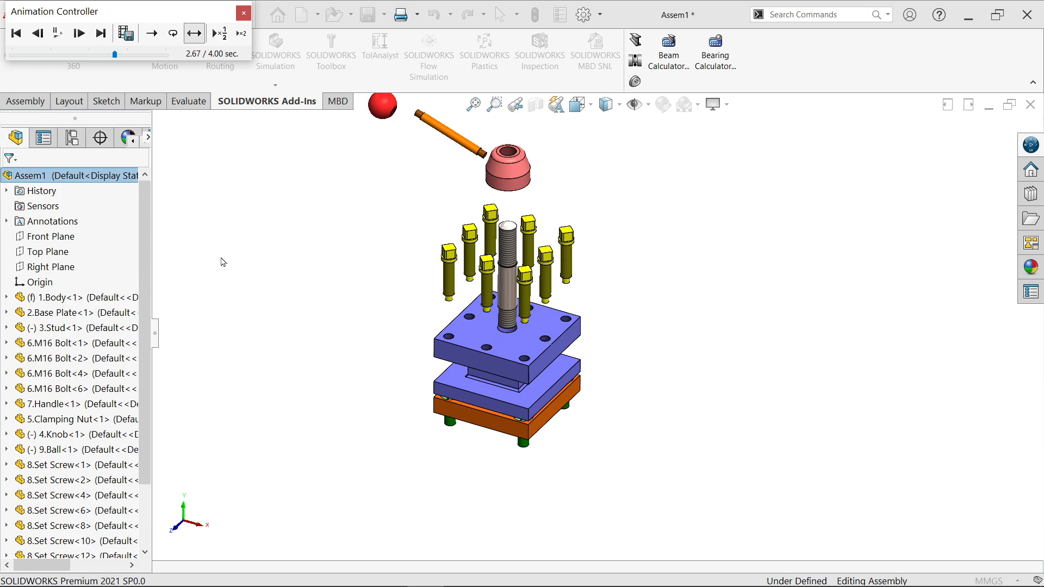
Rewind and play the explode animation through to its fully exploded end.
left_click(16, 32)
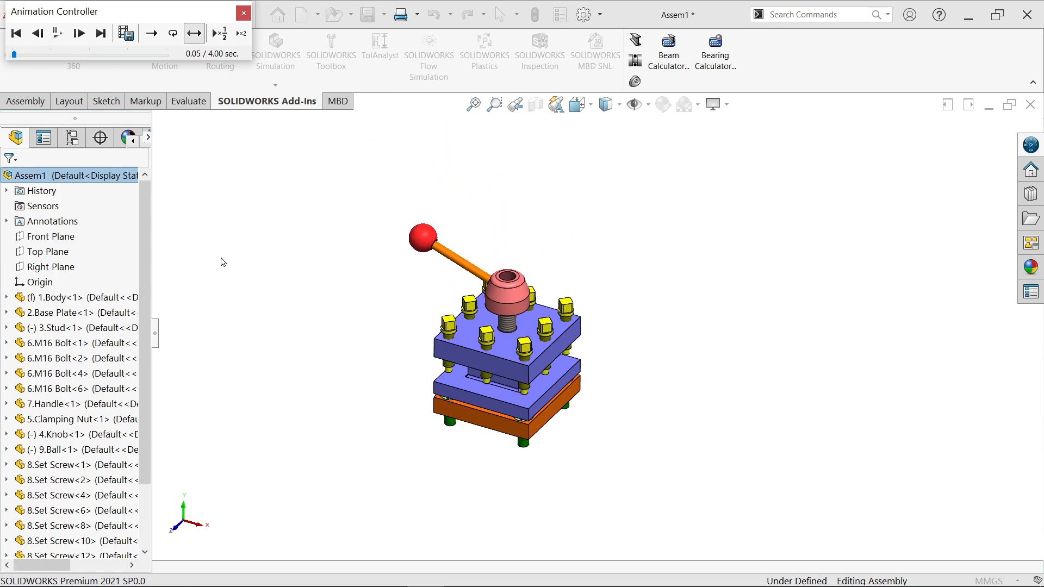
left_click(102, 32)
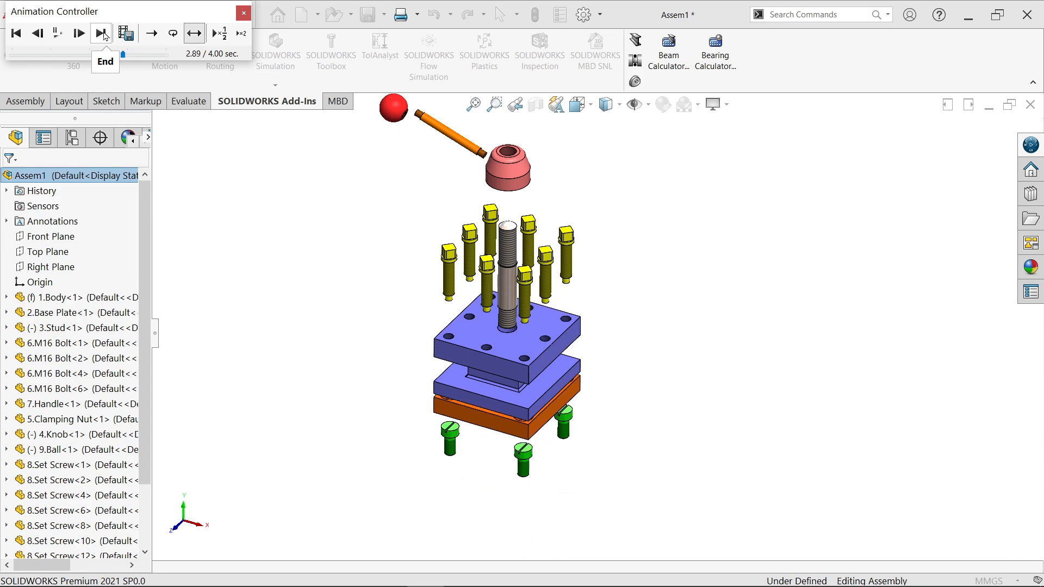
left_click(100, 34)
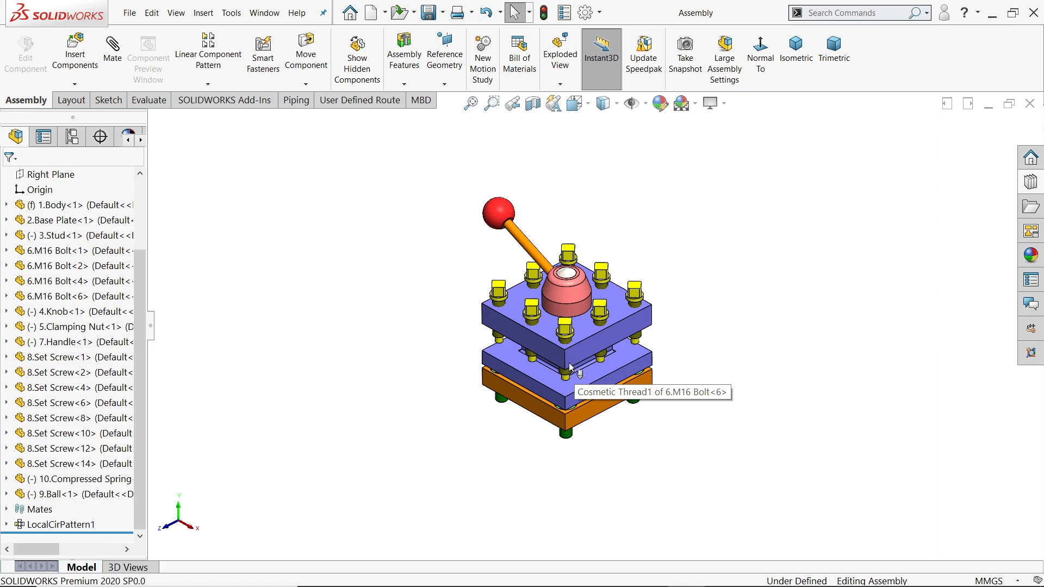
mouse_move(594, 180)
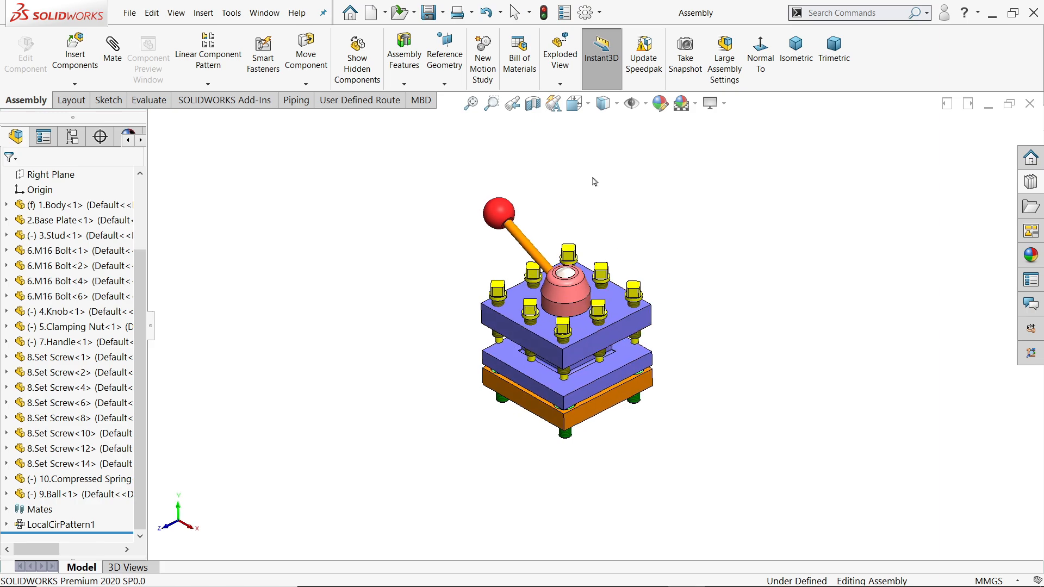
Start a new exploded view and add the balls to the third explode step selection.
left_click(560, 51)
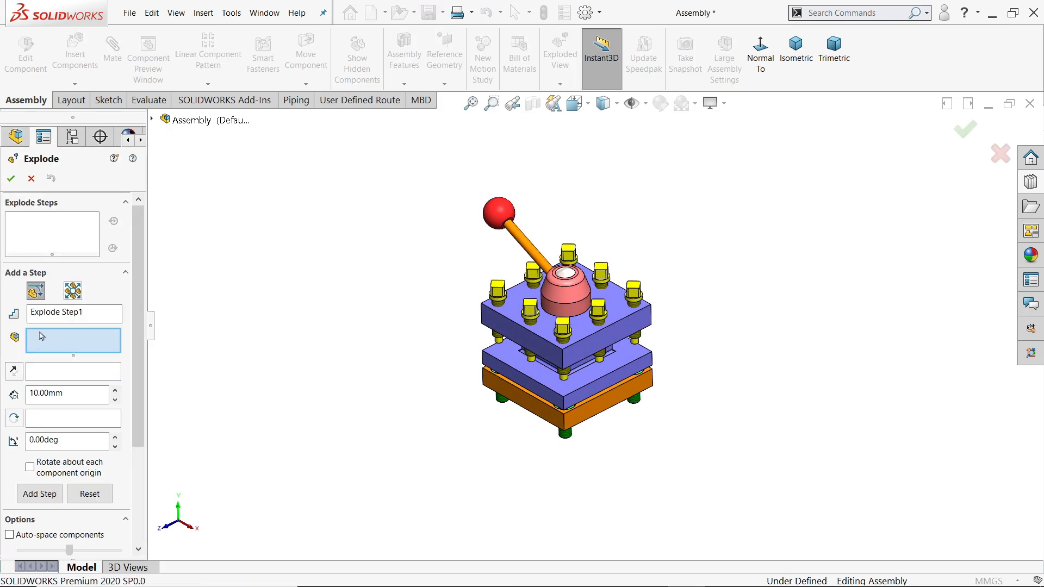
mouse_move(566, 444)
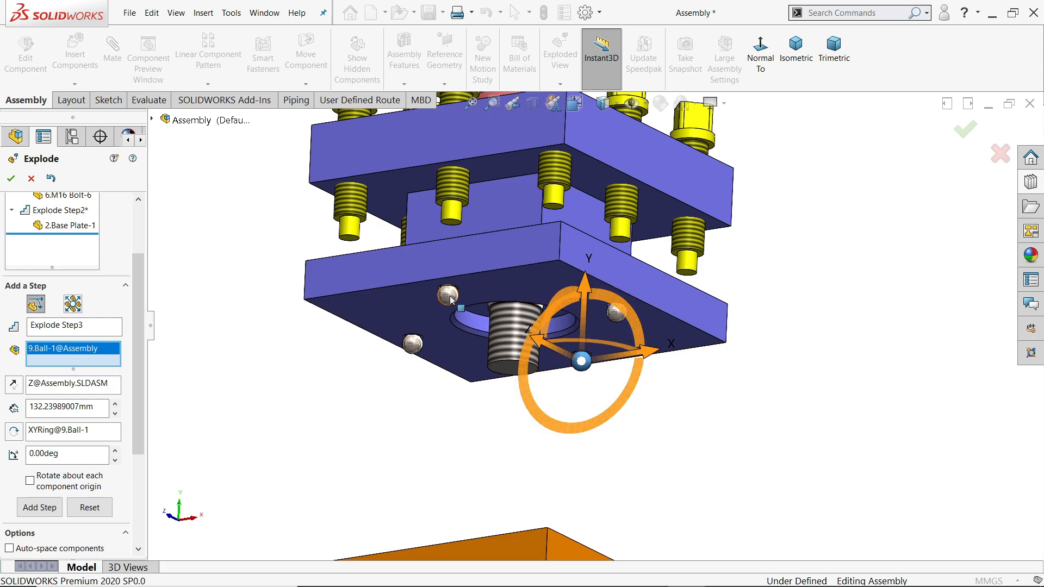
left_click(613, 319)
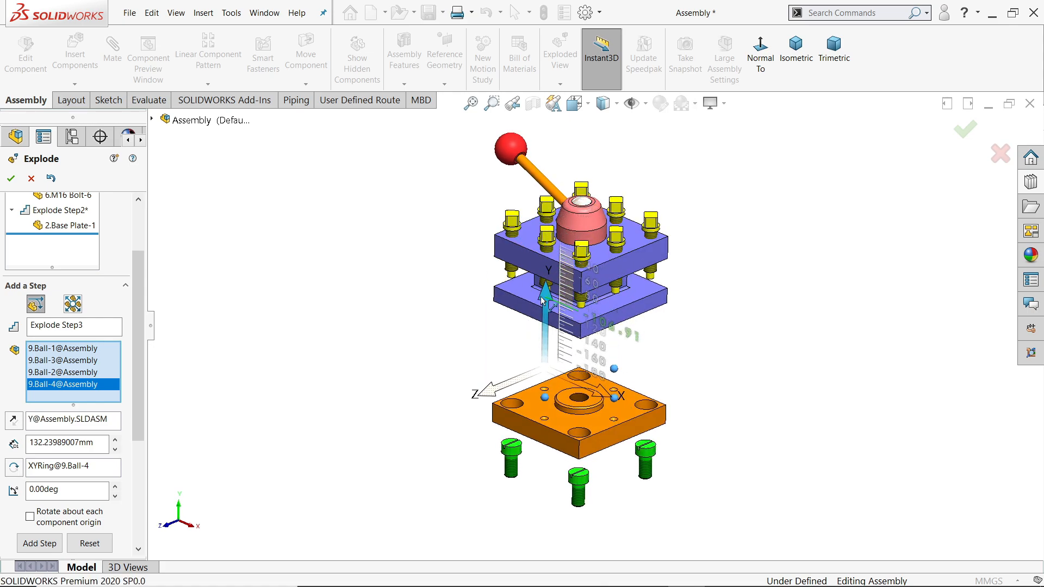
Apply the balls step, then lower the four compressed springs as step four and finish it.
left_click(58, 543)
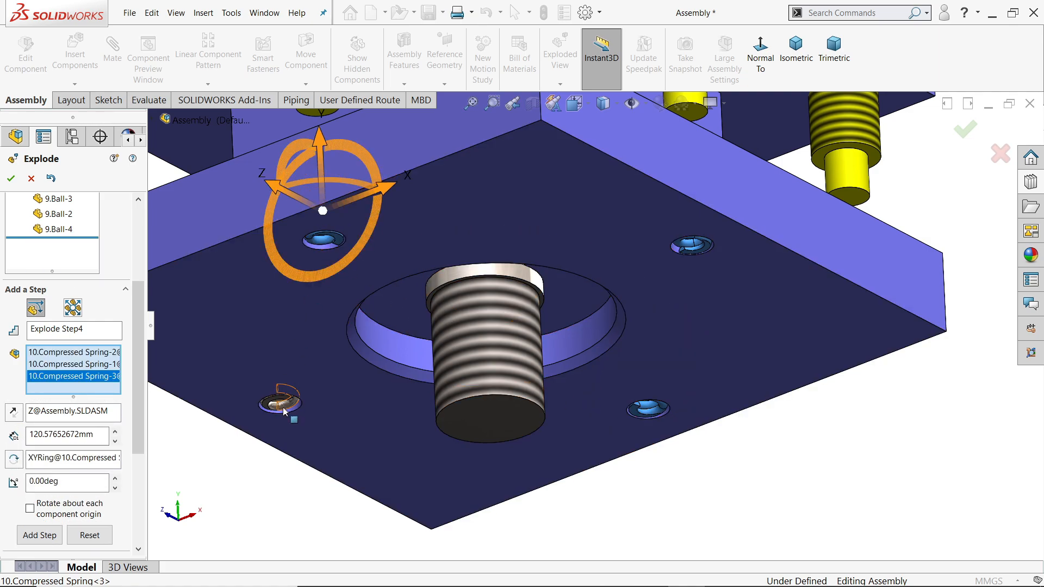
left_click(797, 45)
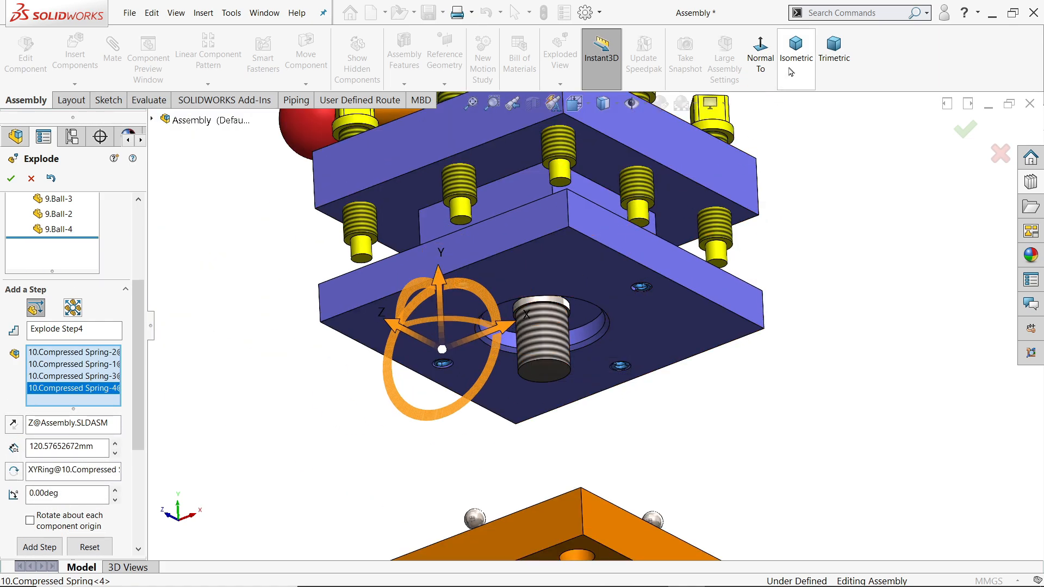
left_click(796, 46)
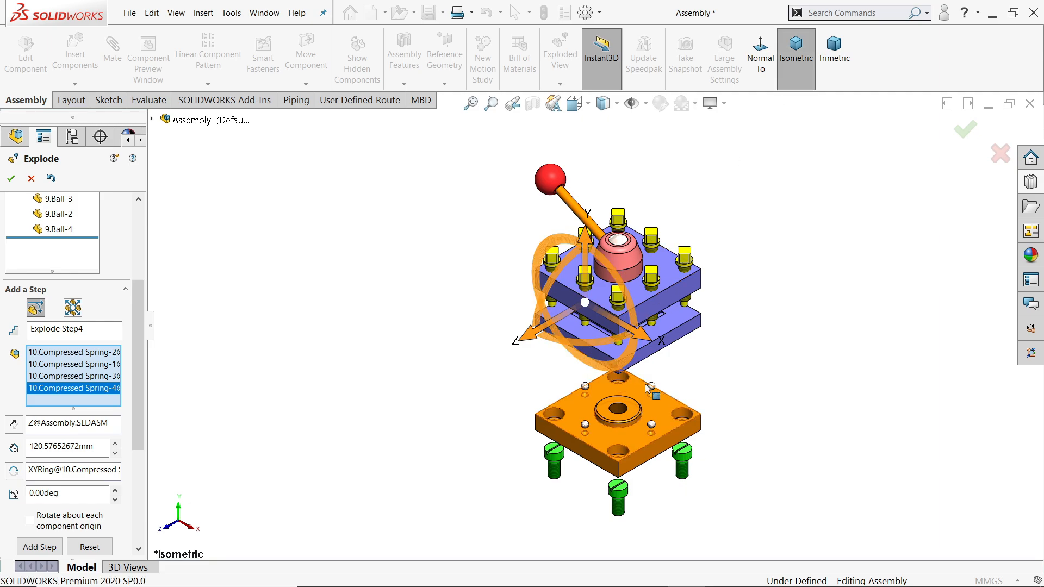
mouse_move(583, 232)
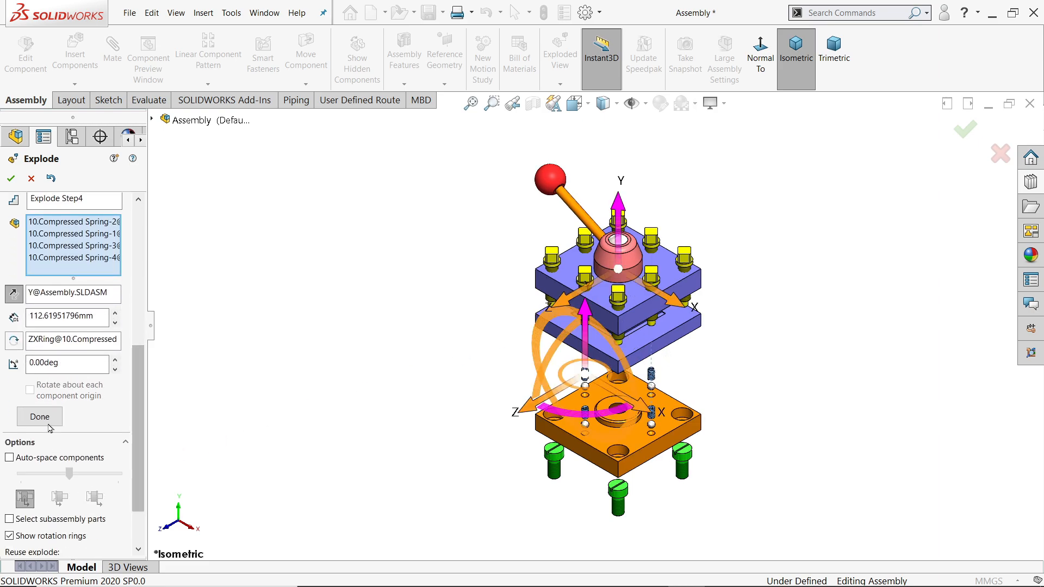
left_click(39, 416)
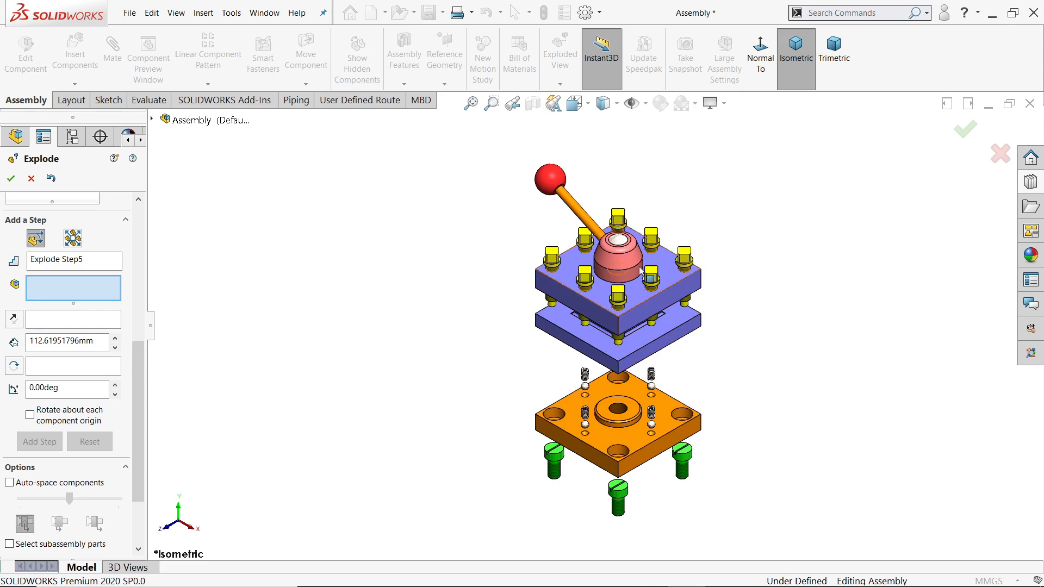
Raise the clamping nut, knob and handle together, then offset the knob in its own step.
left_click(616, 259)
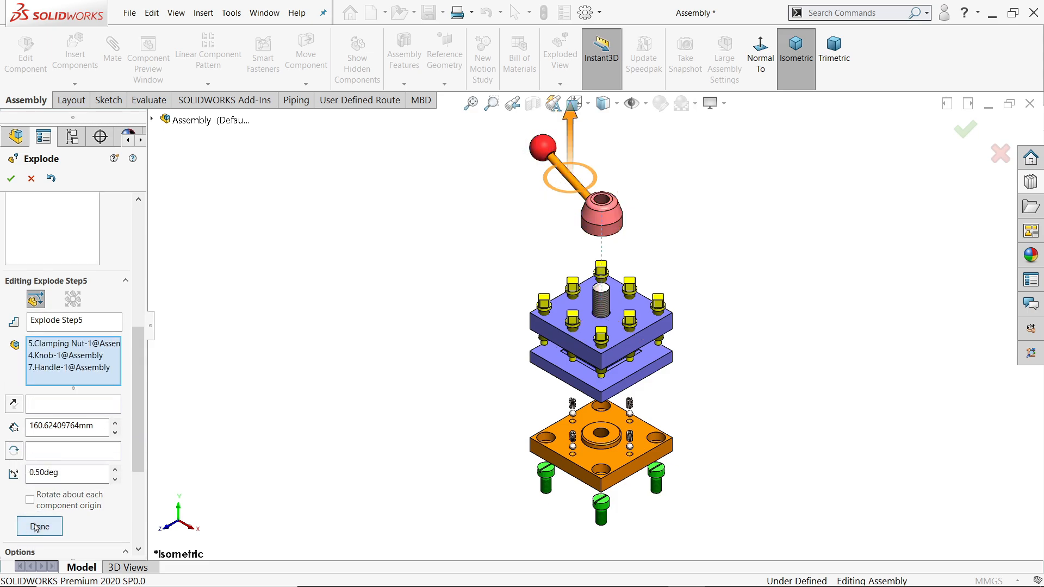
left_click(39, 526)
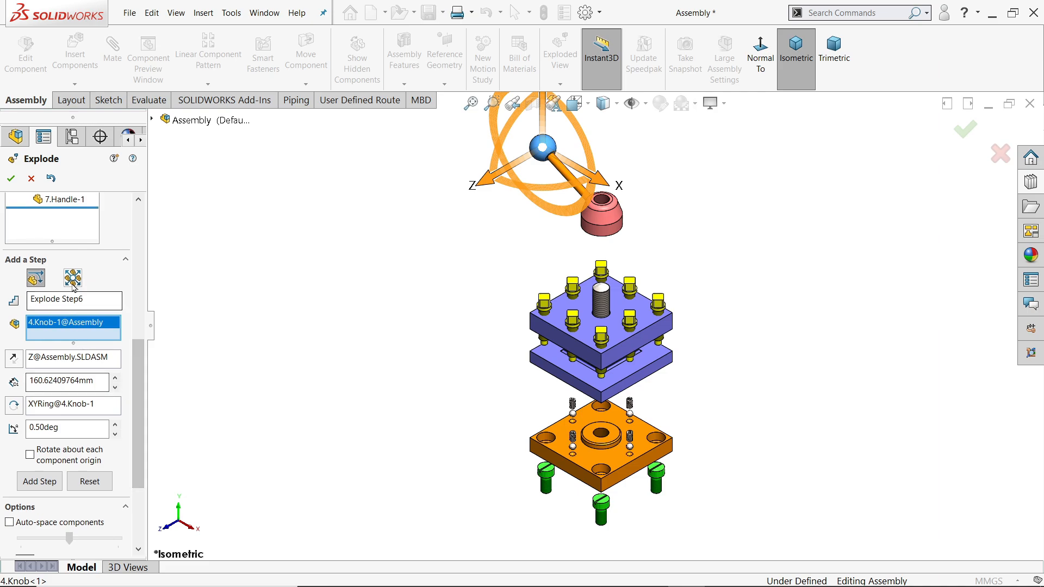
mouse_move(72, 278)
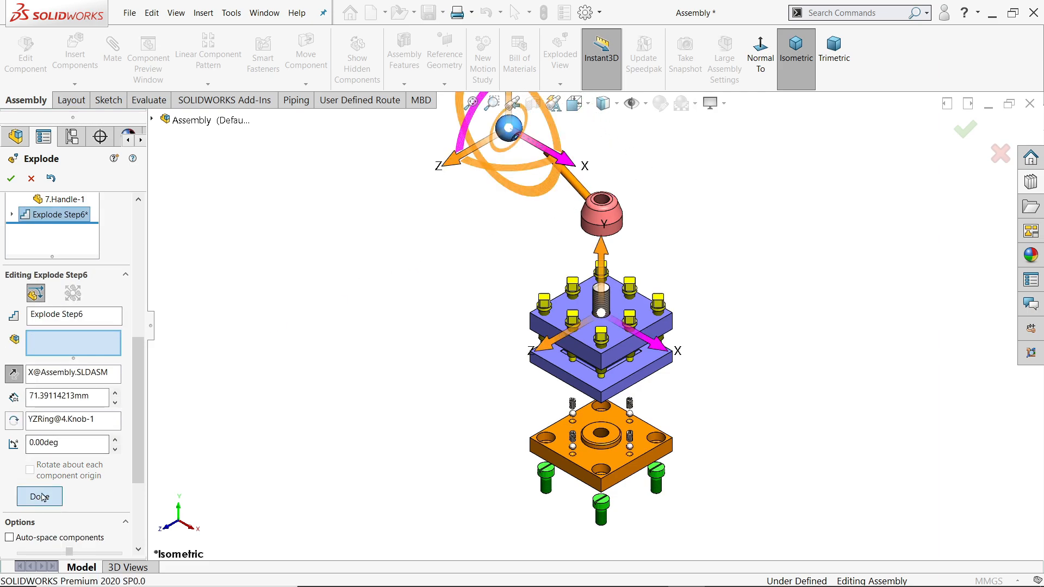
left_click(39, 496)
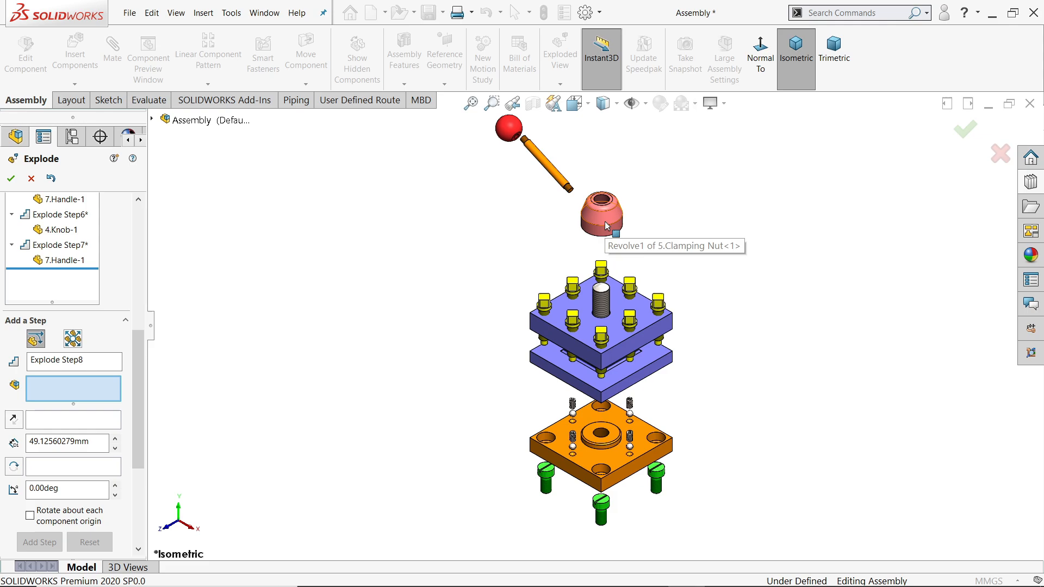
mouse_move(407, 287)
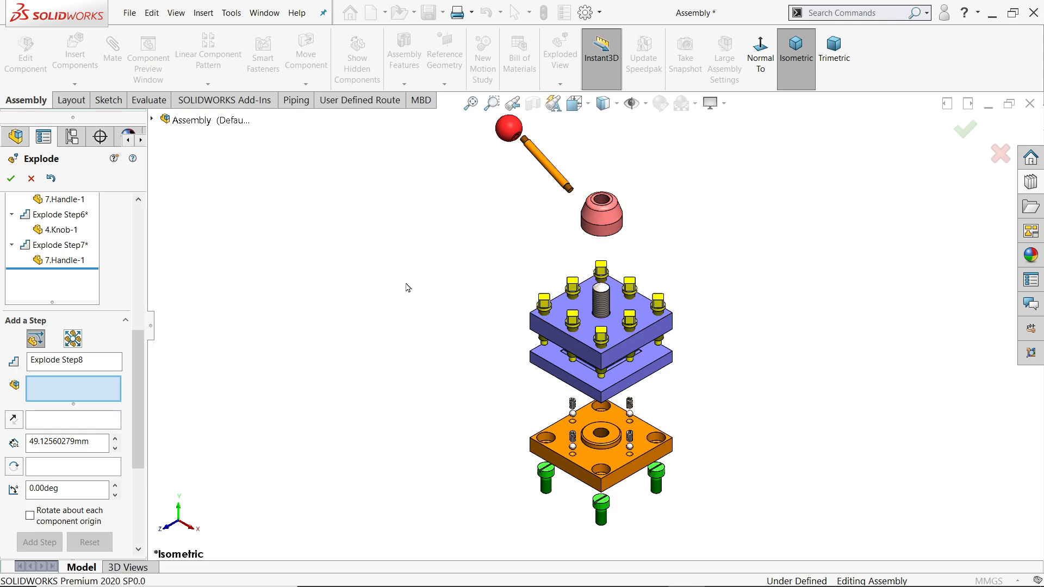
left_click(601, 308)
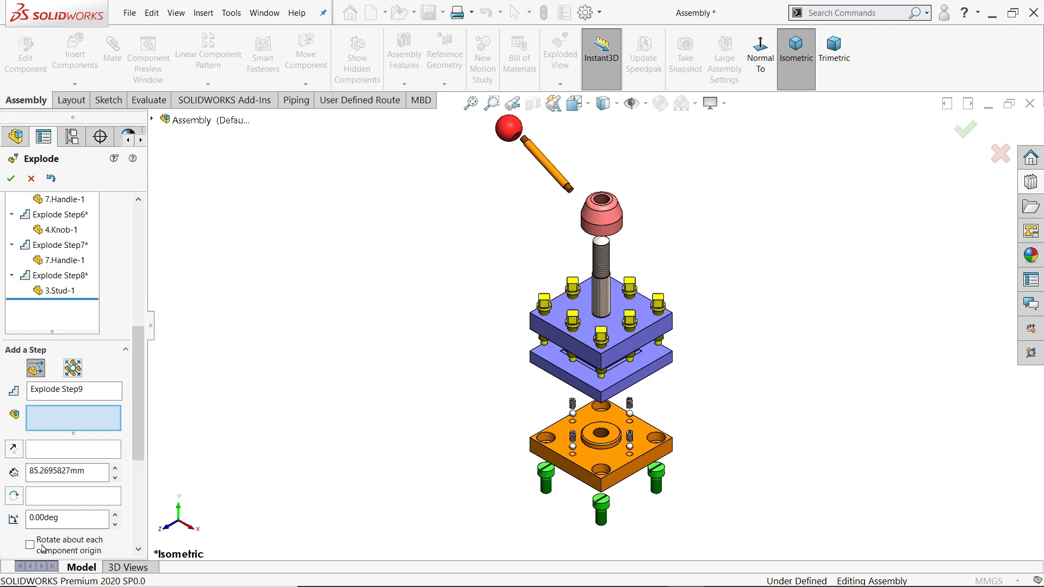
mouse_move(612, 304)
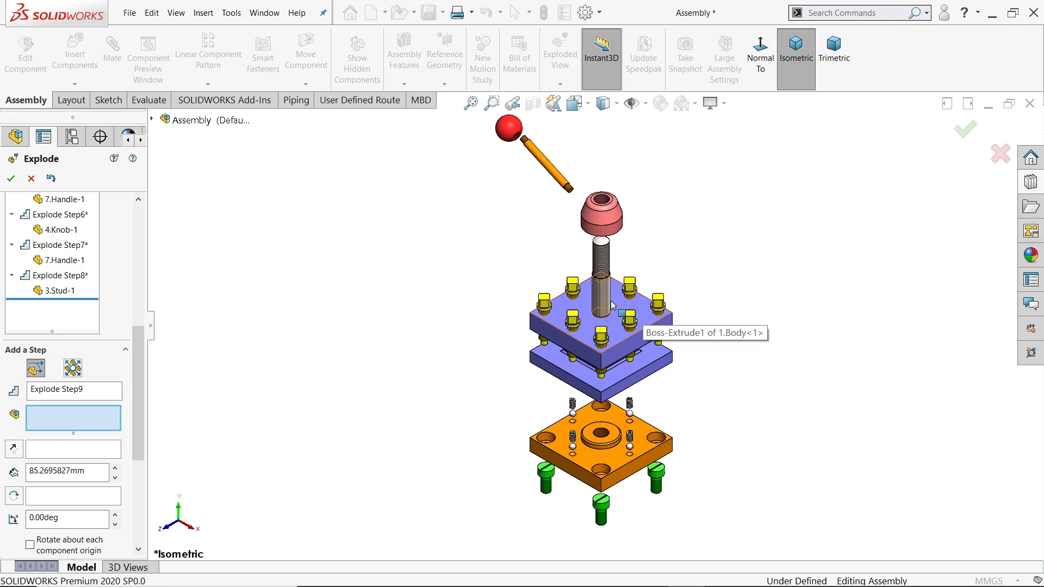
Select the eight top-plate set screws and lift them straight up along Y as step nine.
left_click(628, 312)
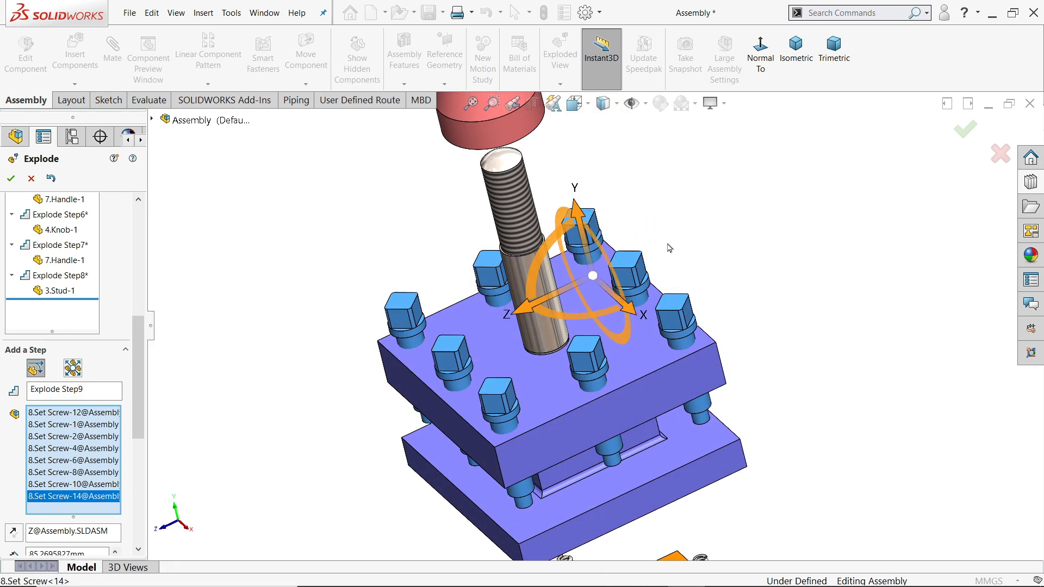
left_click(797, 46)
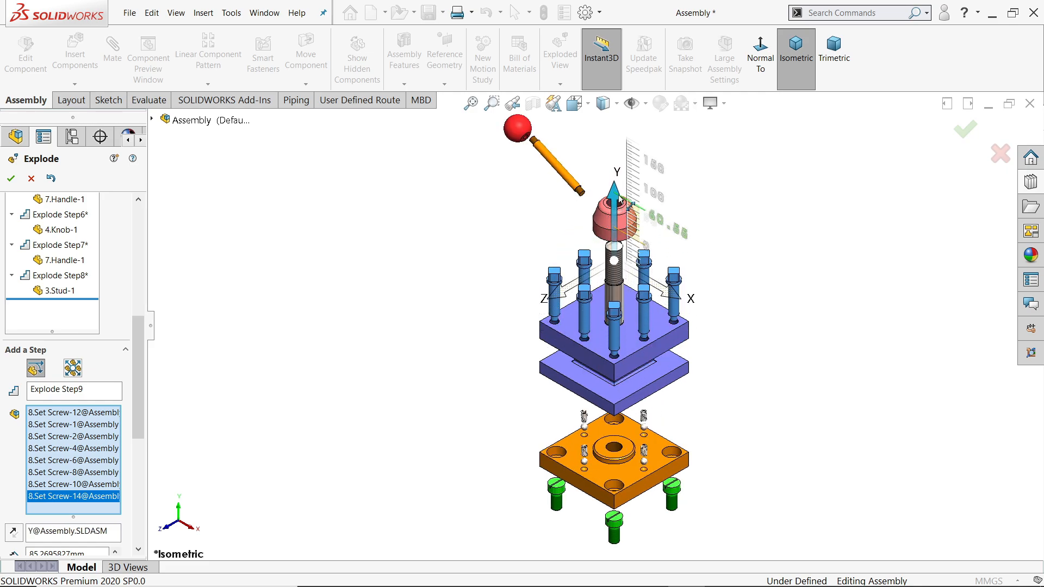
left_click_drag(614, 213, 616, 176)
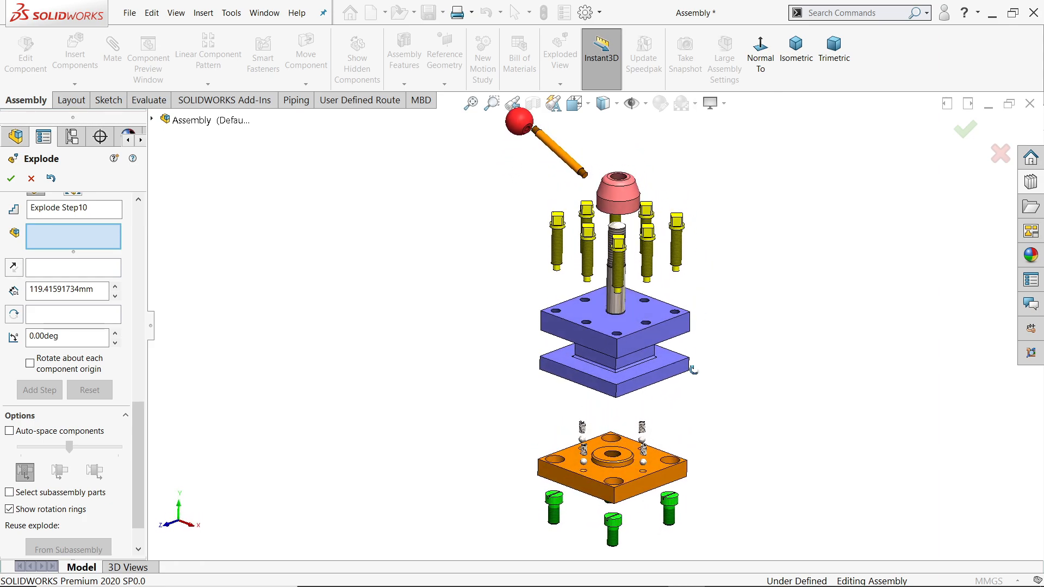
Test-move the handle upward along Y in isometric view, then close explode editing.
left_click(796, 45)
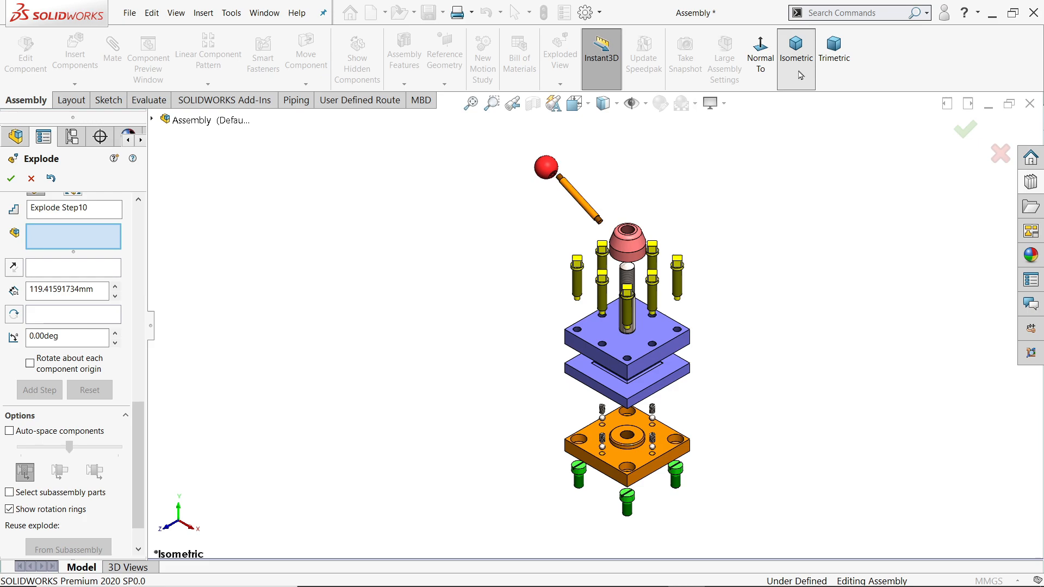
mouse_move(666, 255)
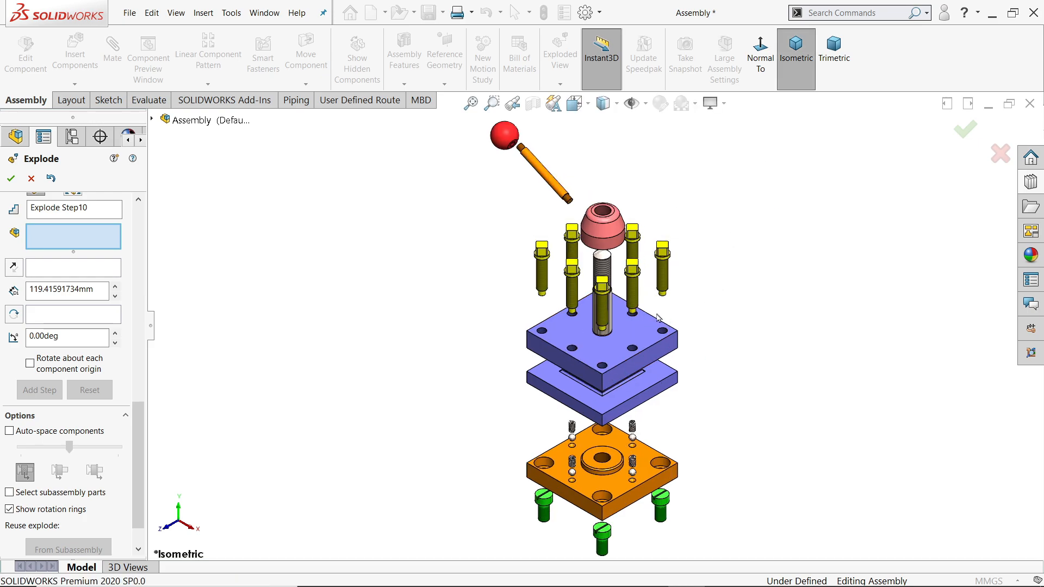
mouse_move(609, 238)
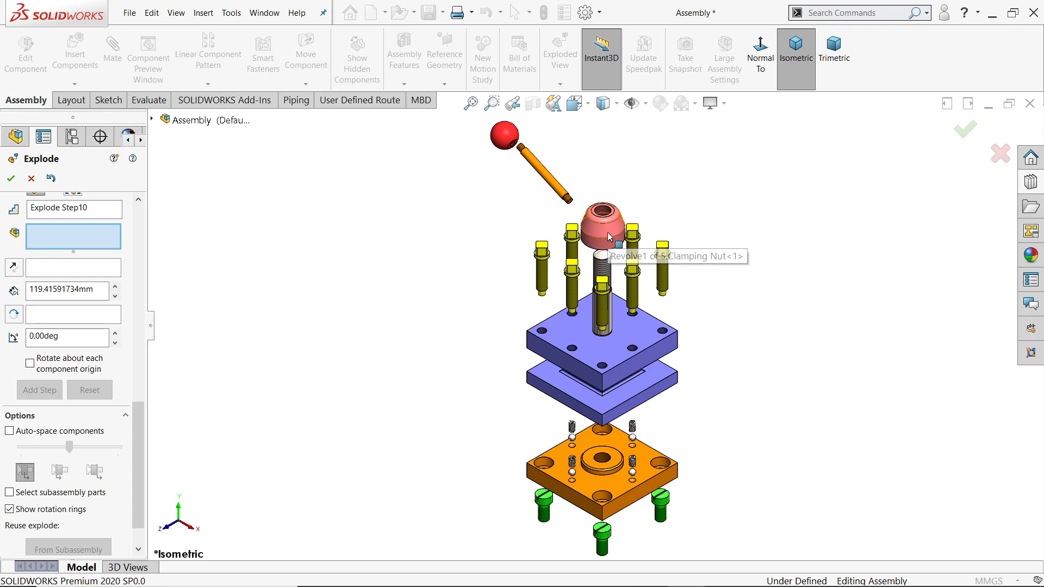
left_click(607, 226)
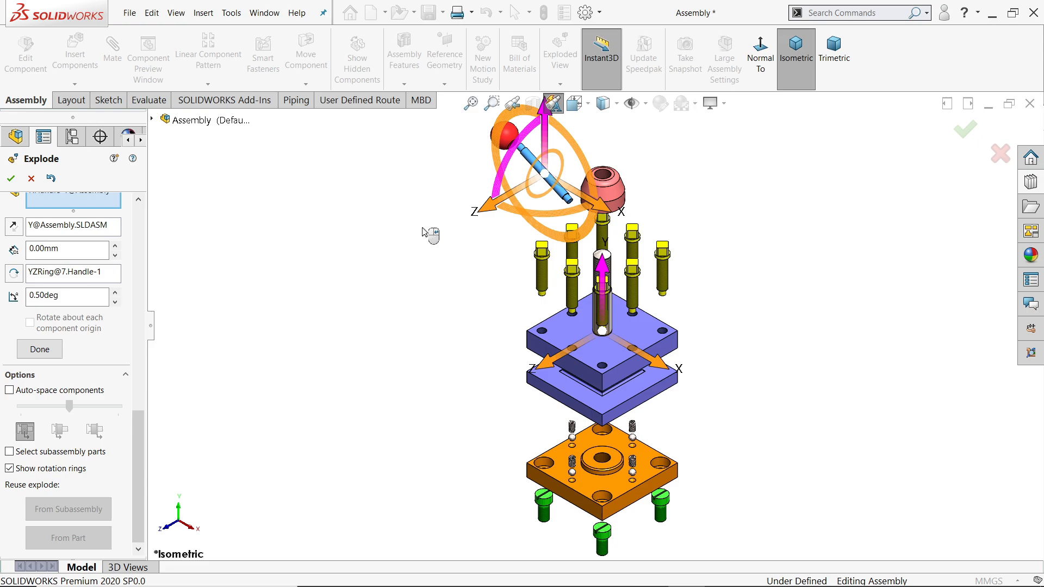
mouse_move(558, 179)
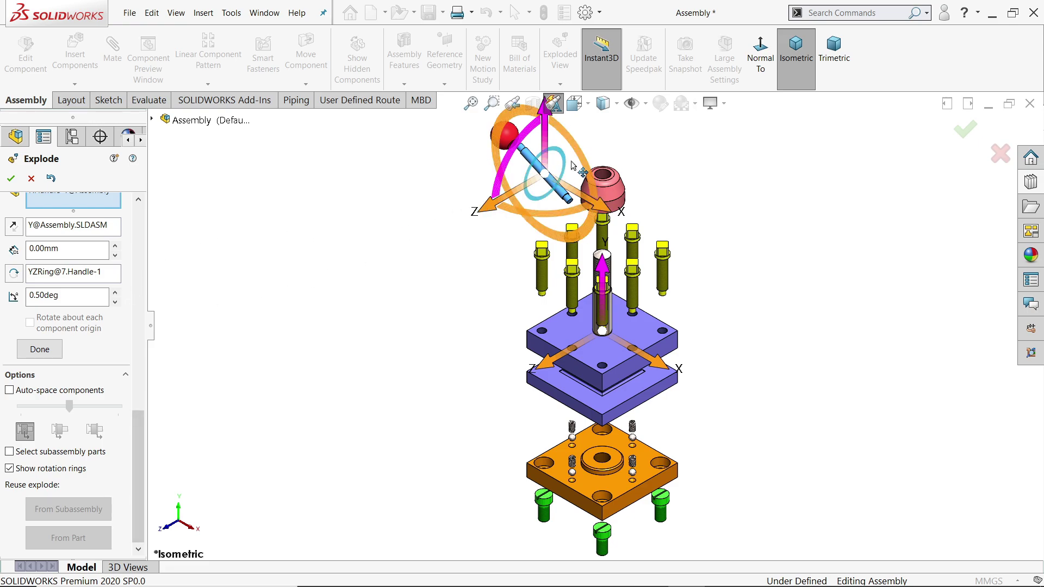
left_click_drag(603, 279, 527, 140)
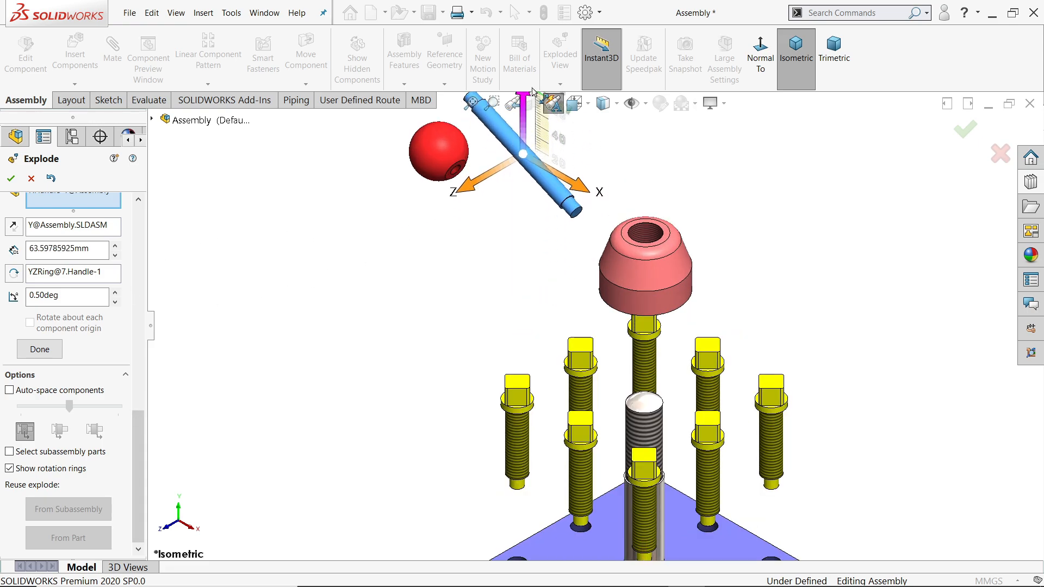
left_click(796, 43)
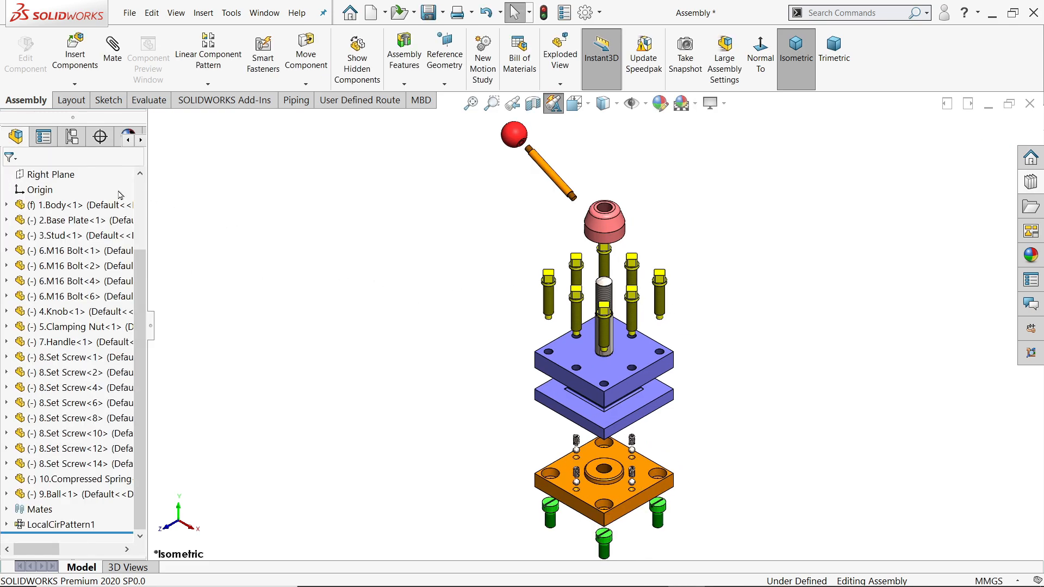
right_click(32, 174)
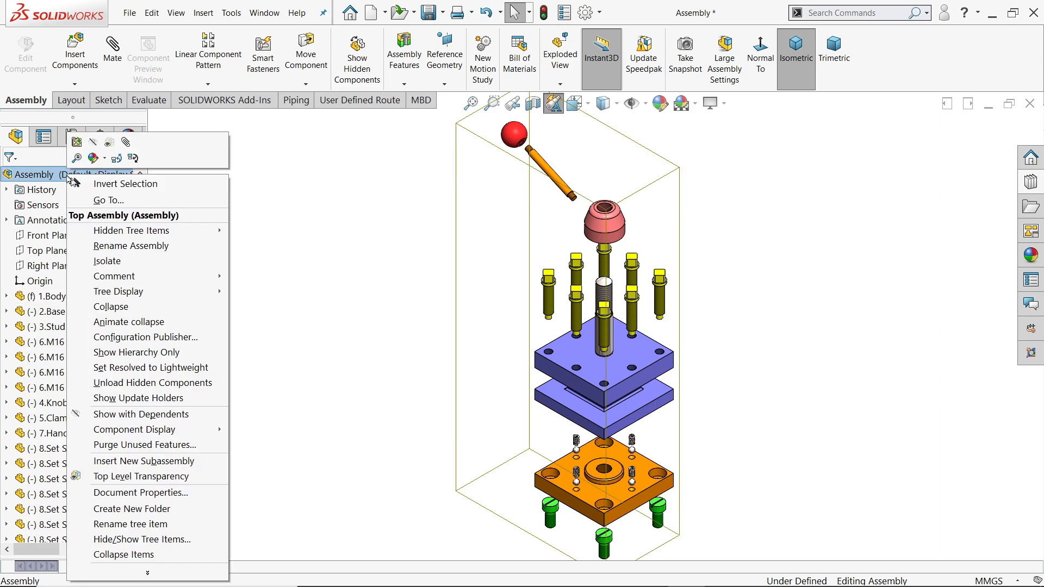
mouse_move(122, 311)
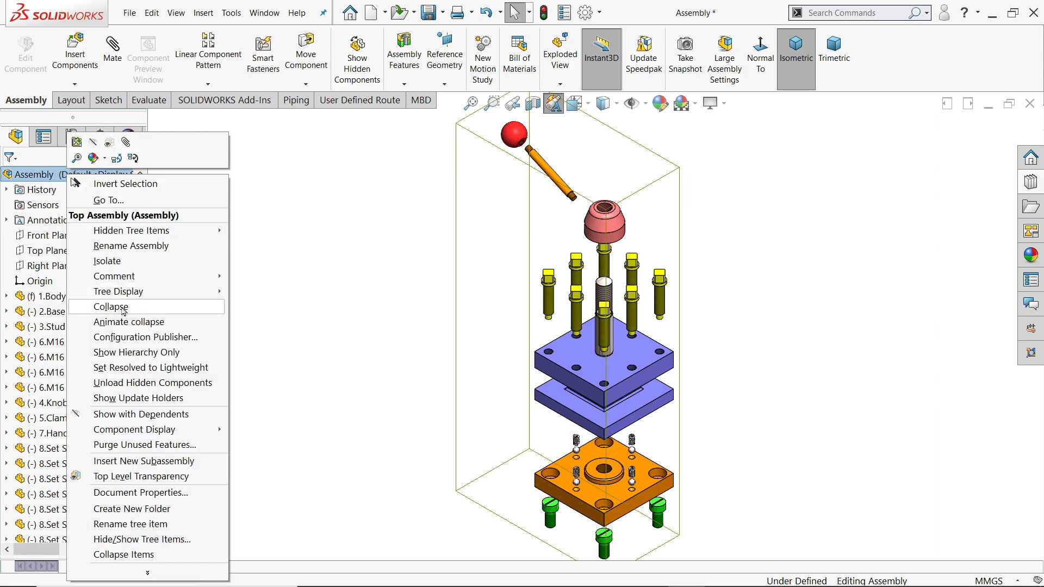
left_click(111, 307)
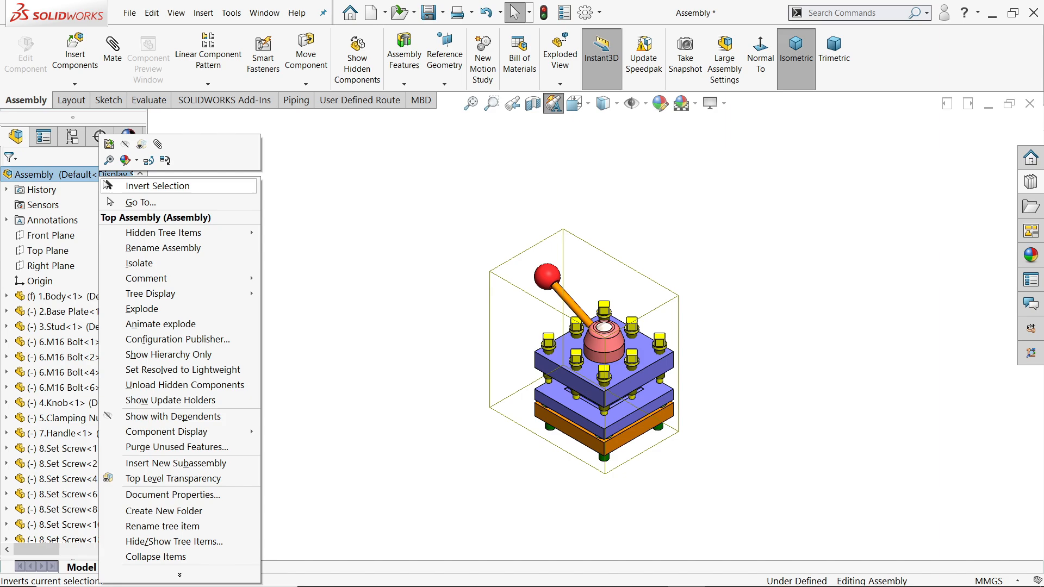
mouse_move(161, 309)
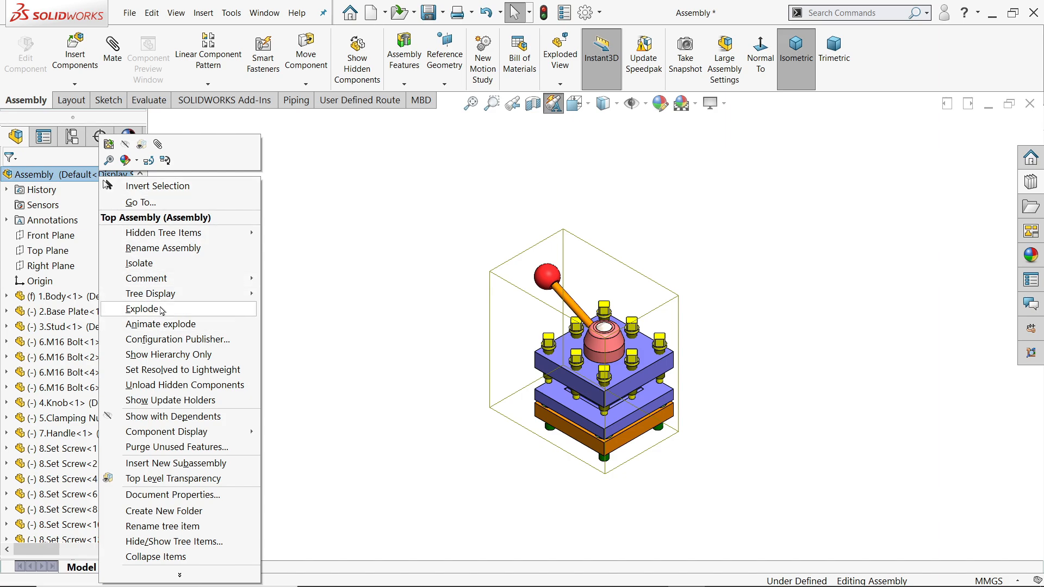
mouse_move(158, 294)
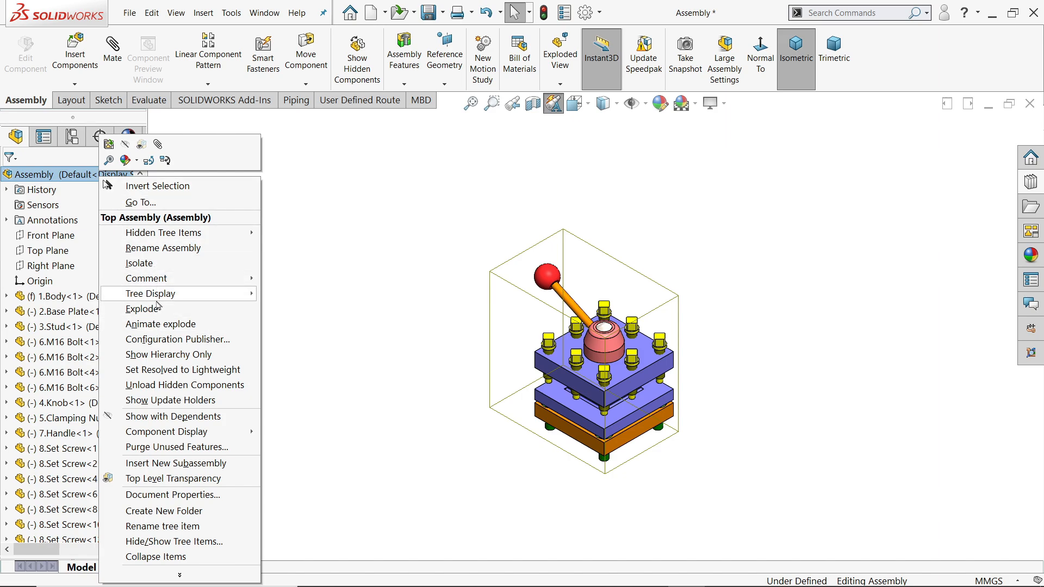
left_click(144, 309)
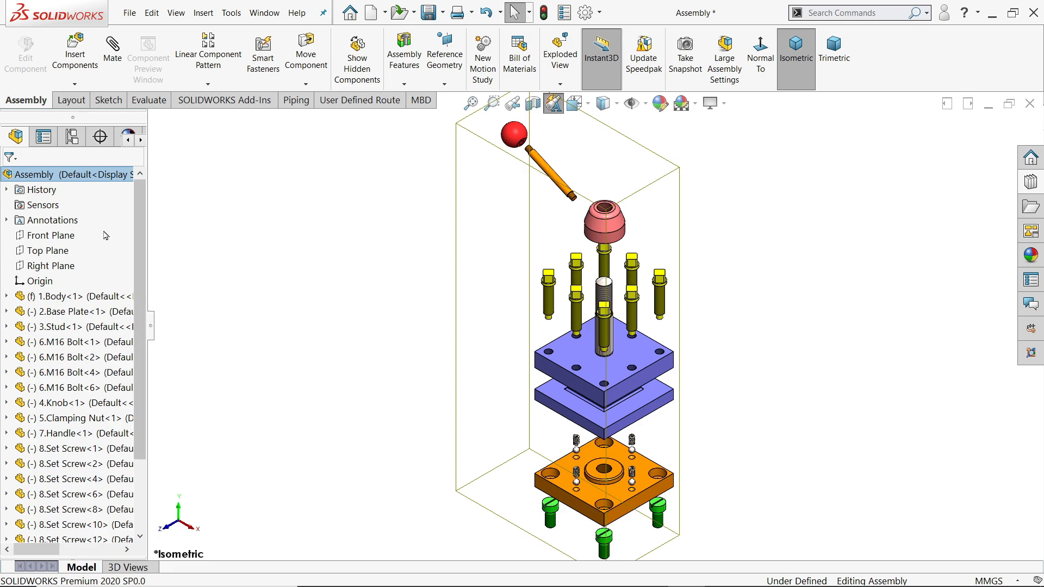